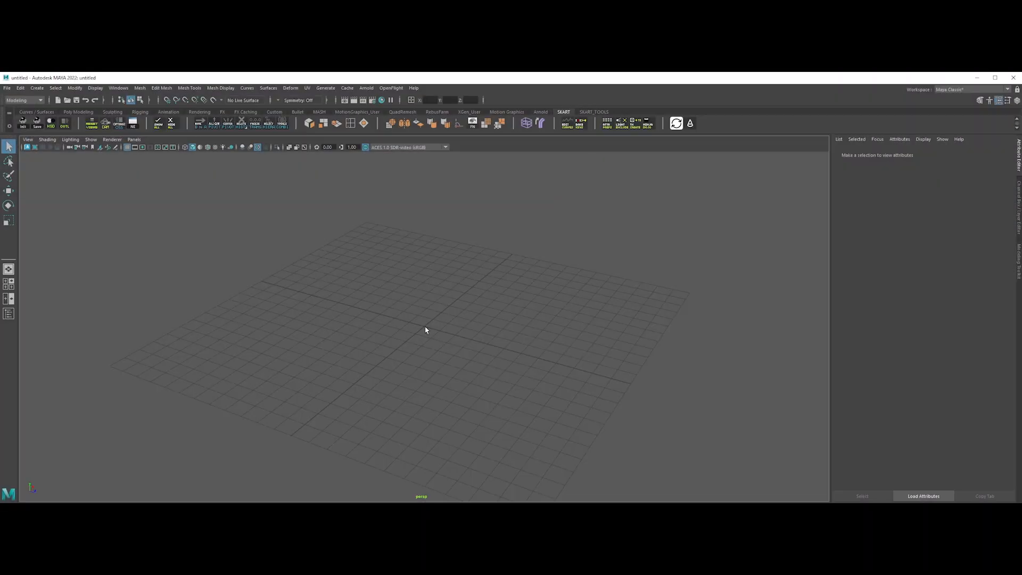
Check the current Maya-style Open Scene and Import dialogs, then dismiss them.
{"action": "left_click", "coordinate": [6, 88]}
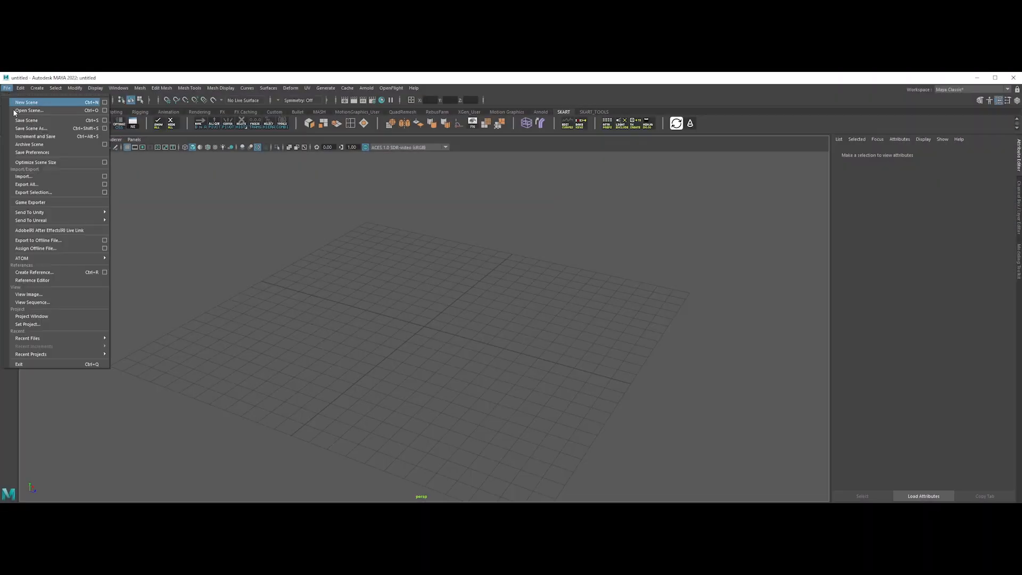
{"action": "left_click", "coordinate": [29, 110]}
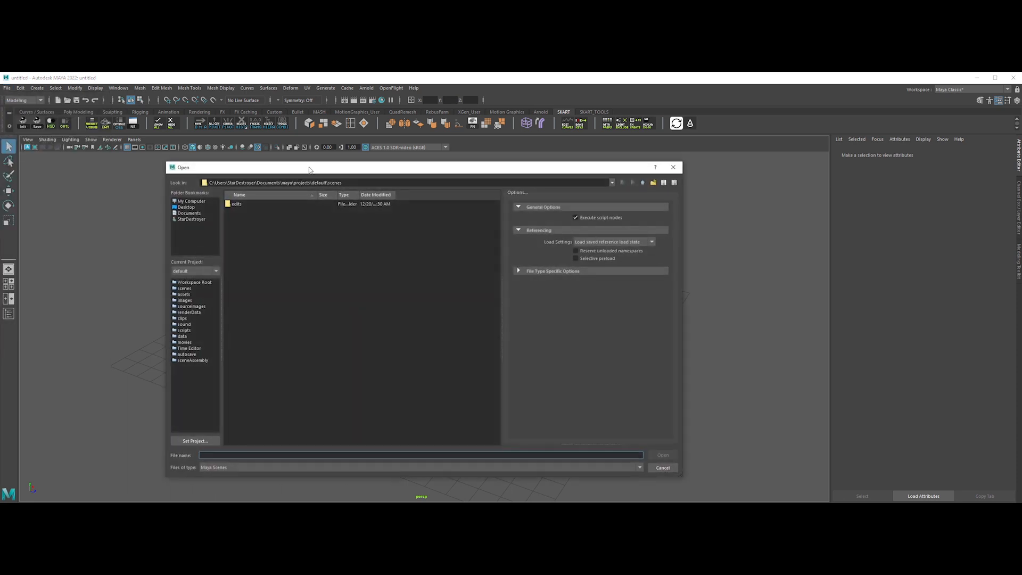
{"action": "left_click", "coordinate": [190, 201]}
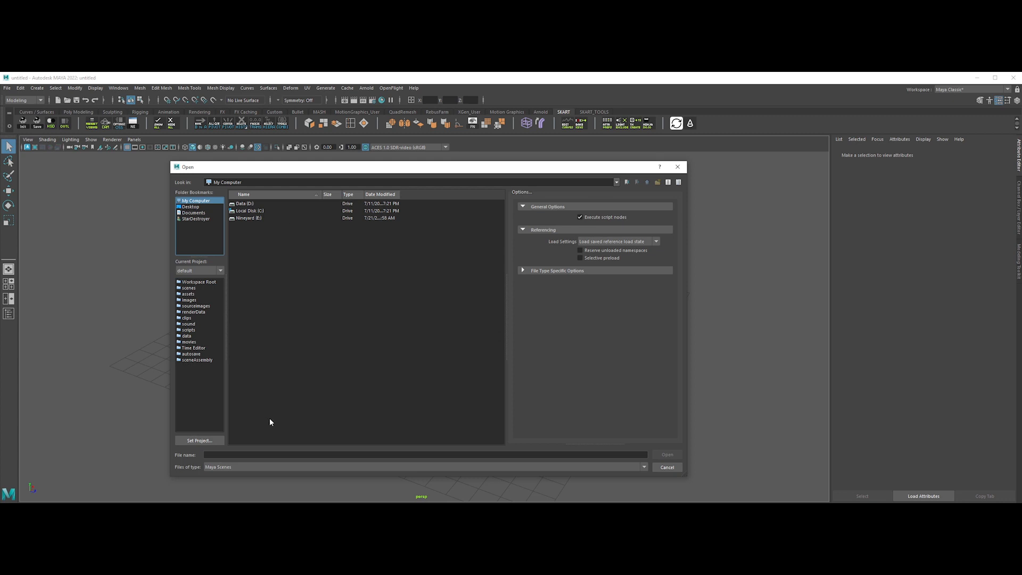
{"action": "mouse_move", "coordinate": [670, 211]}
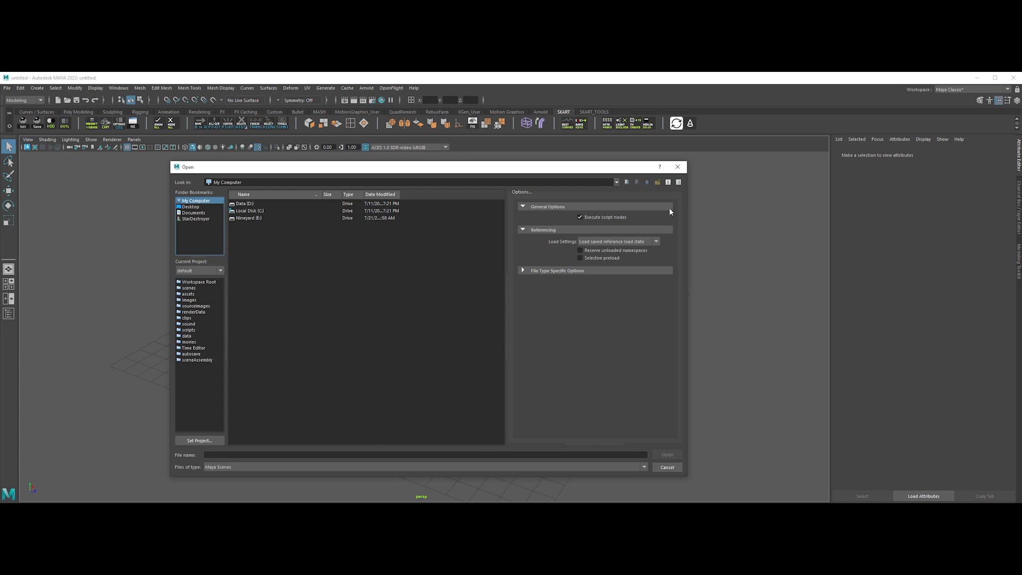
{"action": "left_click", "coordinate": [8, 88]}
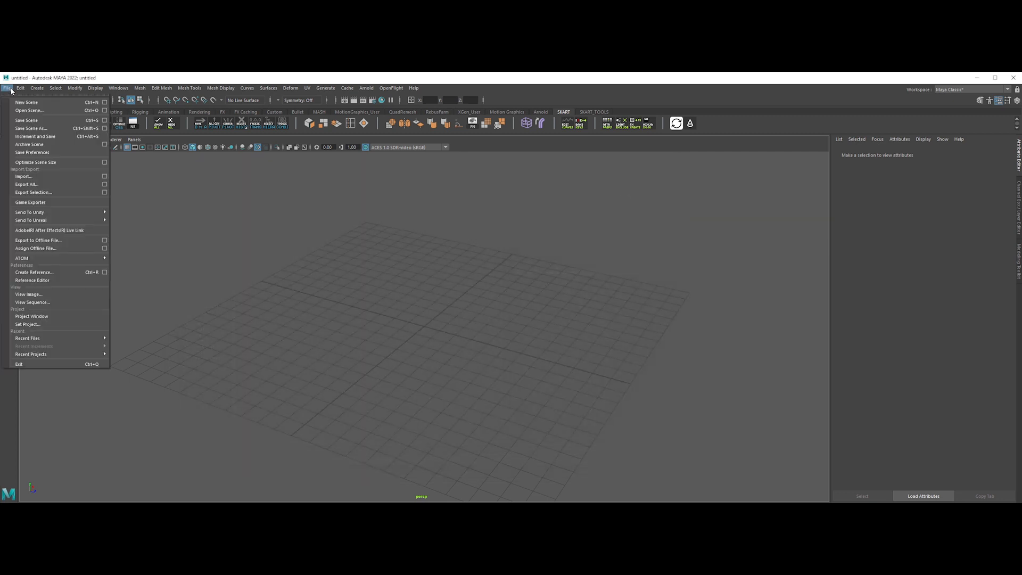
{"action": "left_click", "coordinate": [24, 176]}
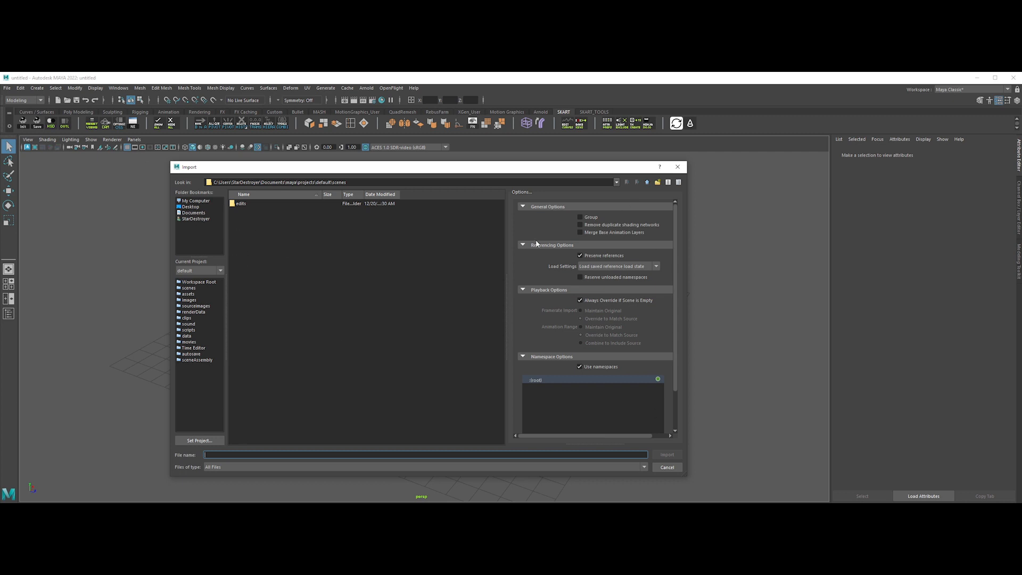
{"action": "left_click", "coordinate": [666, 466]}
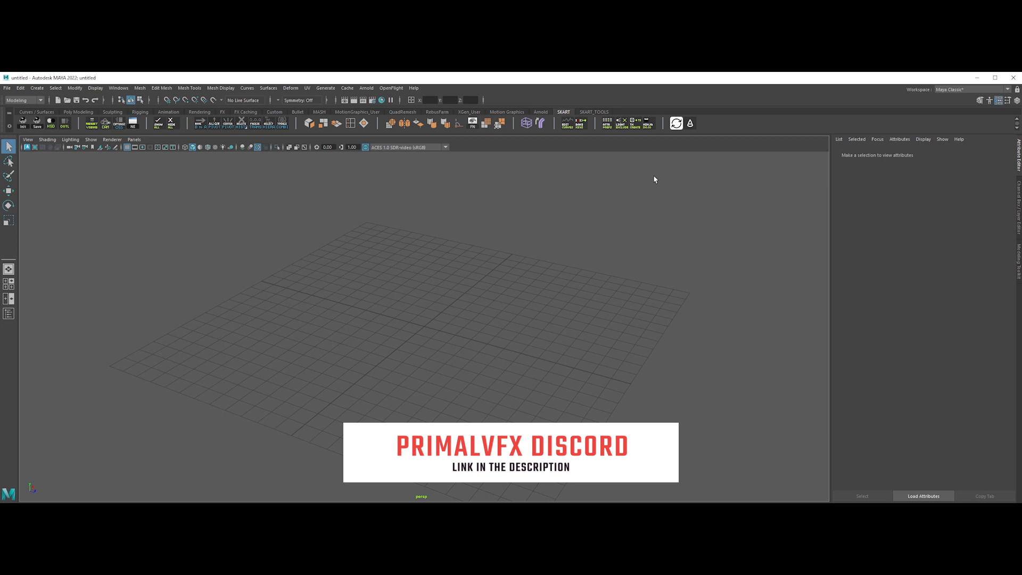
Set Files/Projects preferences to OS native dialog style and save.
{"action": "left_click", "coordinate": [118, 89]}
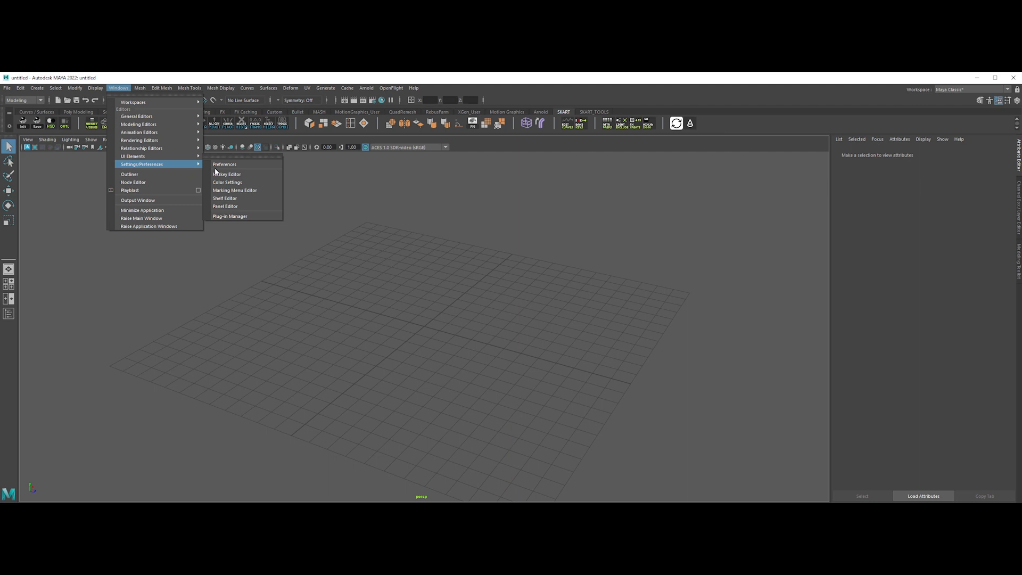
{"action": "left_click", "coordinate": [225, 164]}
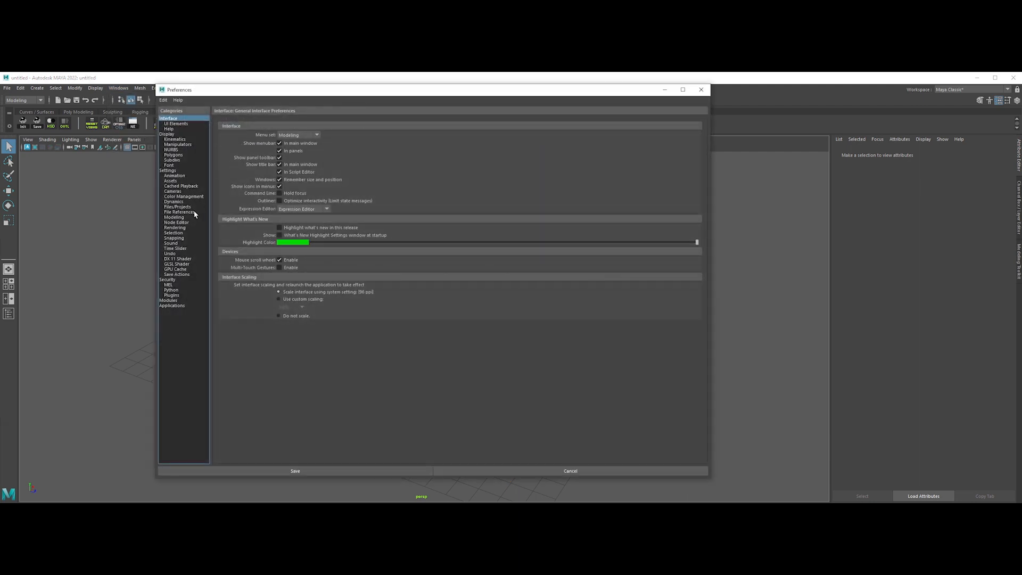
{"action": "left_click", "coordinate": [177, 207]}
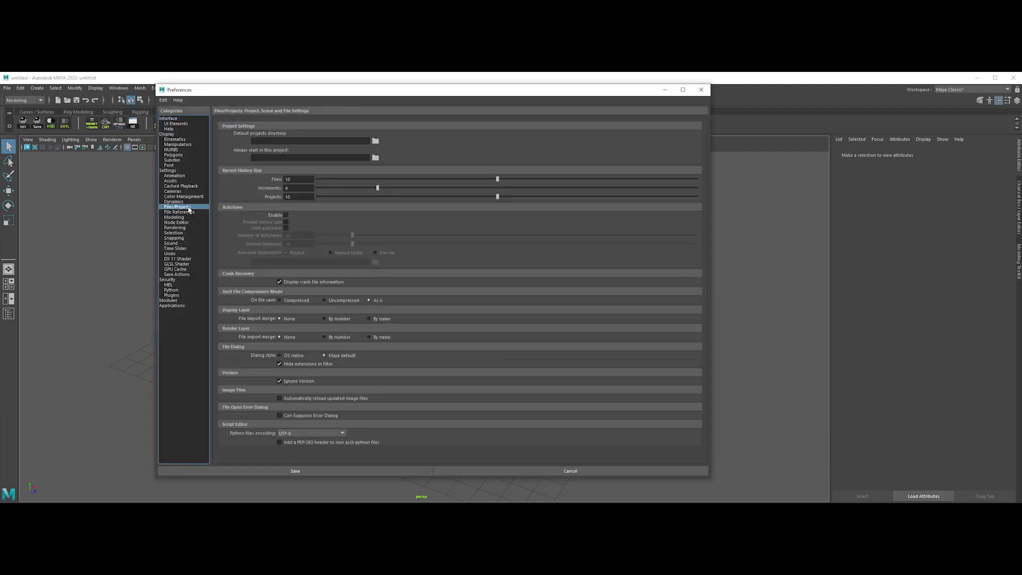
{"action": "left_click", "coordinate": [280, 355]}
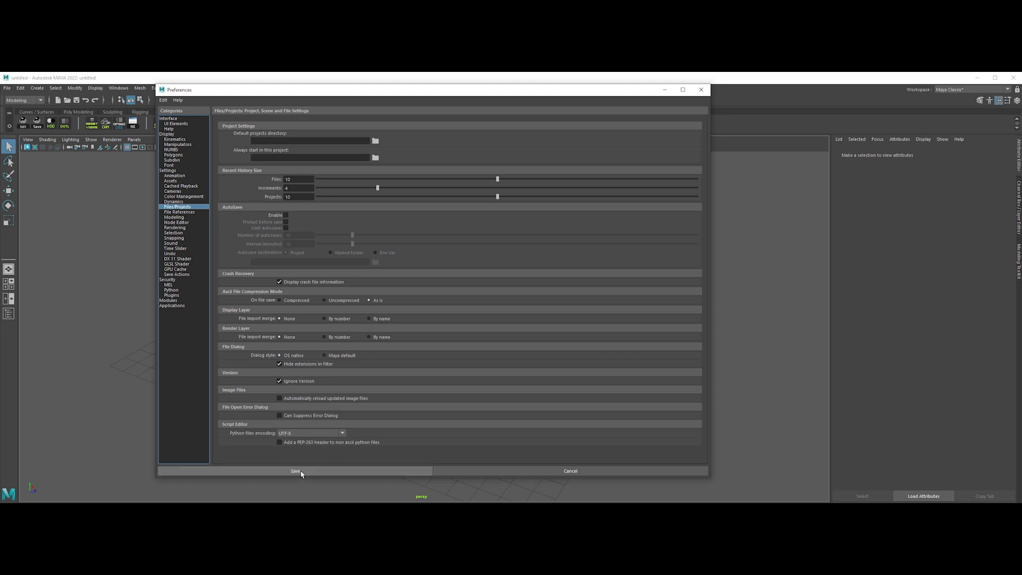
{"action": "left_click", "coordinate": [295, 471]}
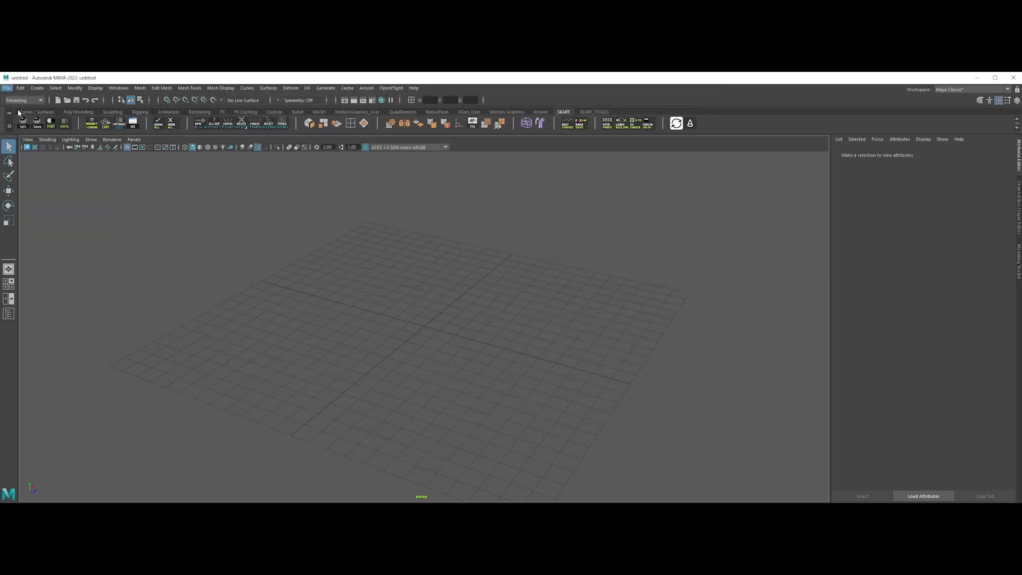
{"action": "left_click", "coordinate": [7, 88]}
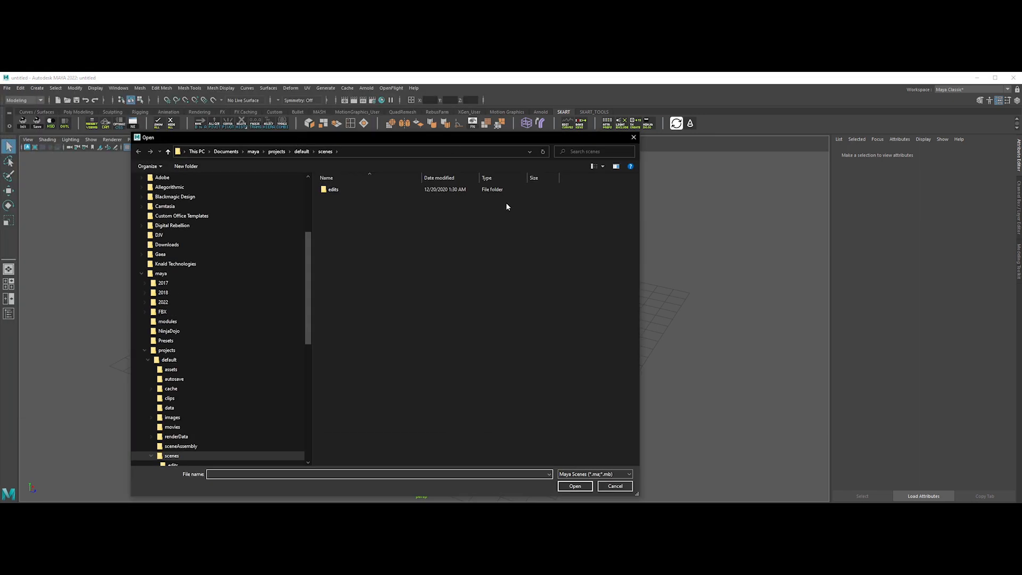
{"action": "left_click", "coordinate": [6, 88]}
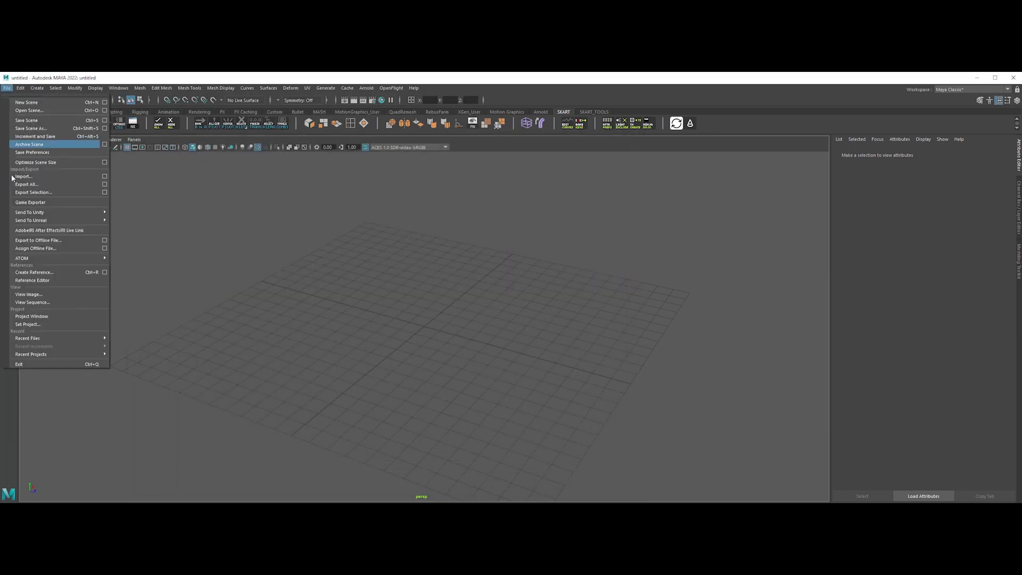
{"action": "left_click", "coordinate": [24, 176]}
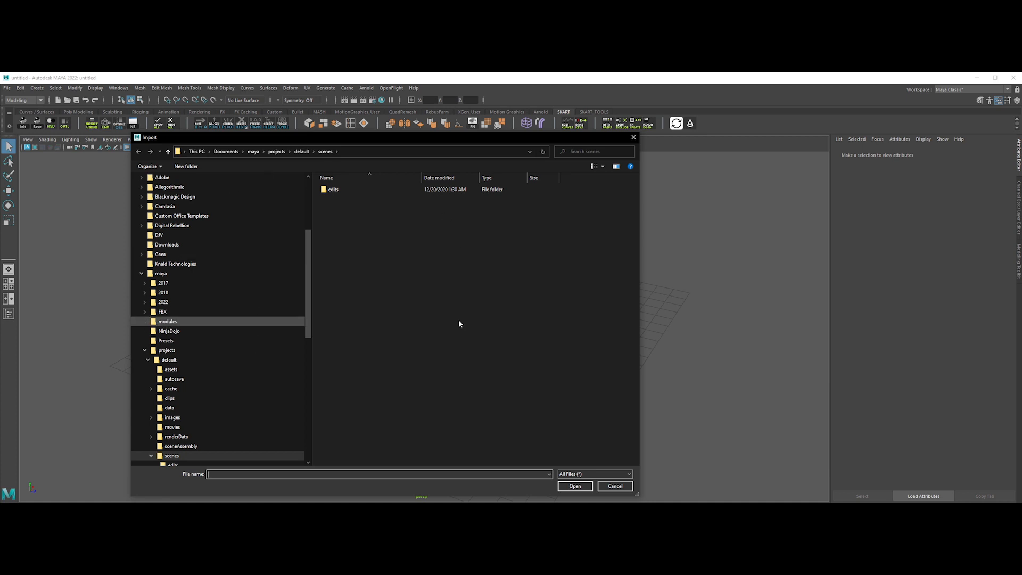
{"action": "left_click", "coordinate": [613, 486]}
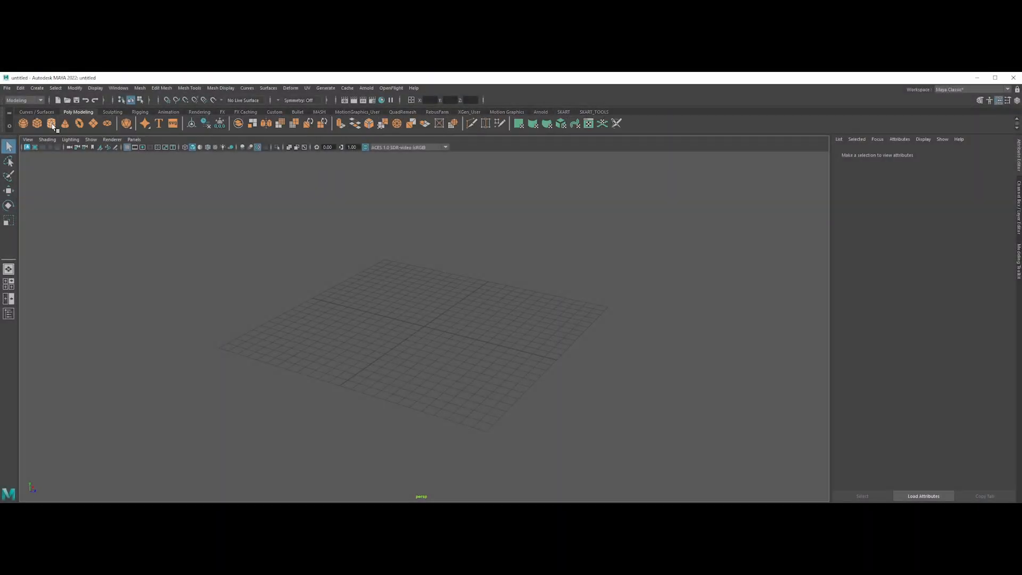
Create a polygon cylinder and cube, run the Mesh operation on both, then clear the selection.
{"action": "left_click", "coordinate": [51, 123]}
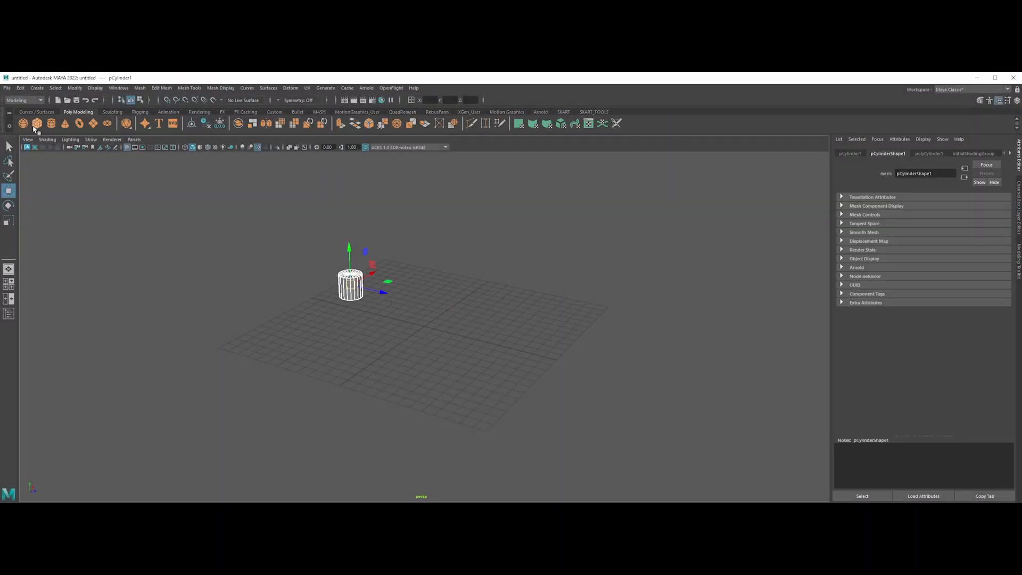
{"action": "left_click", "coordinate": [36, 123]}
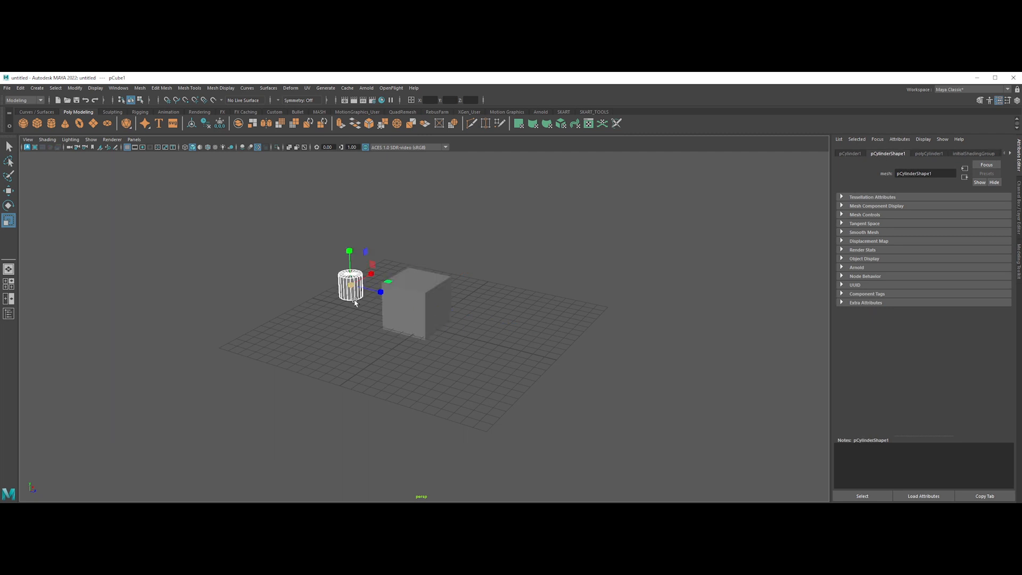
{"action": "left_click", "coordinate": [414, 303]}
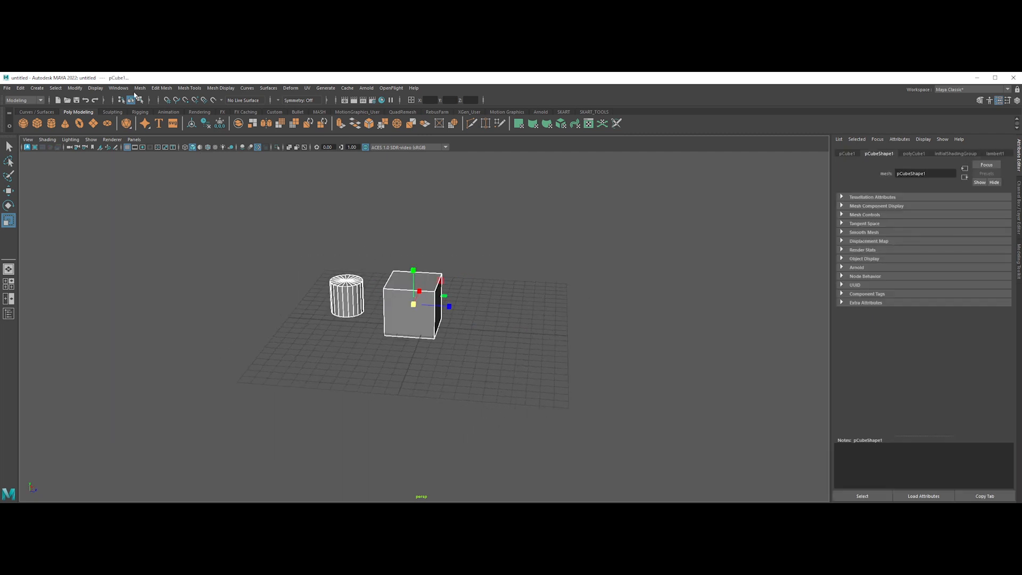
{"action": "left_click", "coordinate": [139, 89]}
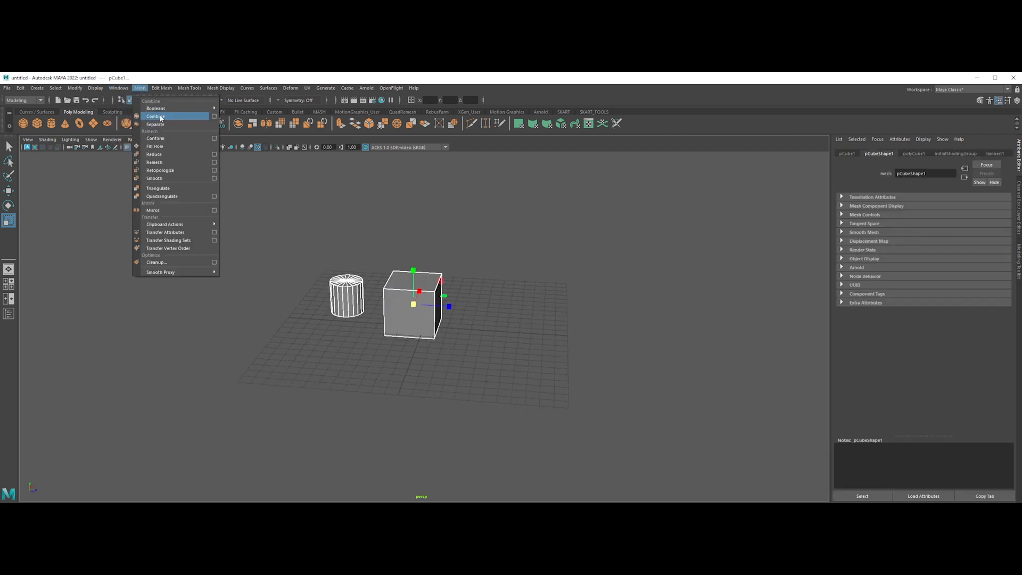
{"action": "left_click", "coordinate": [155, 116]}
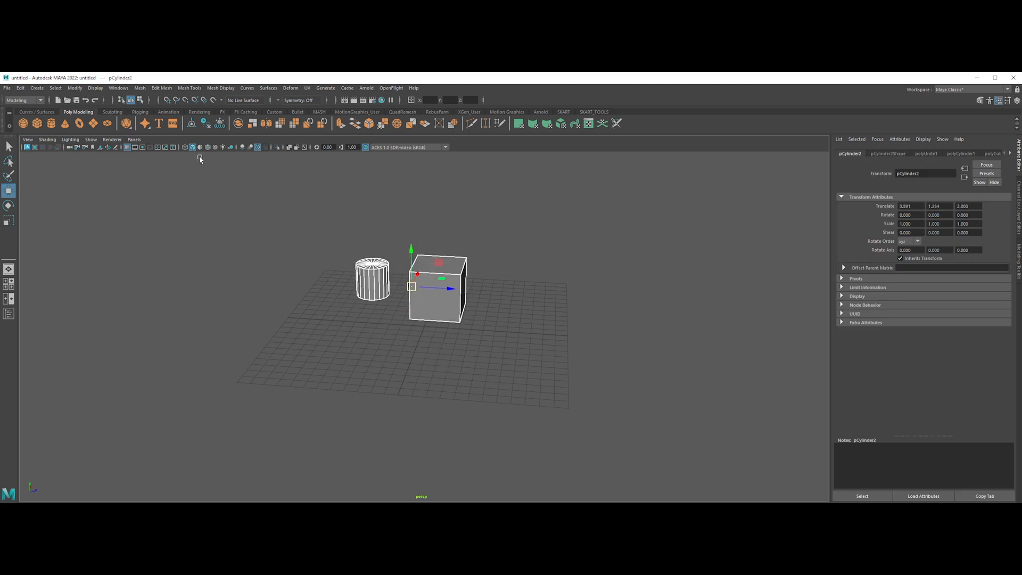
{"action": "left_click", "coordinate": [344, 279]}
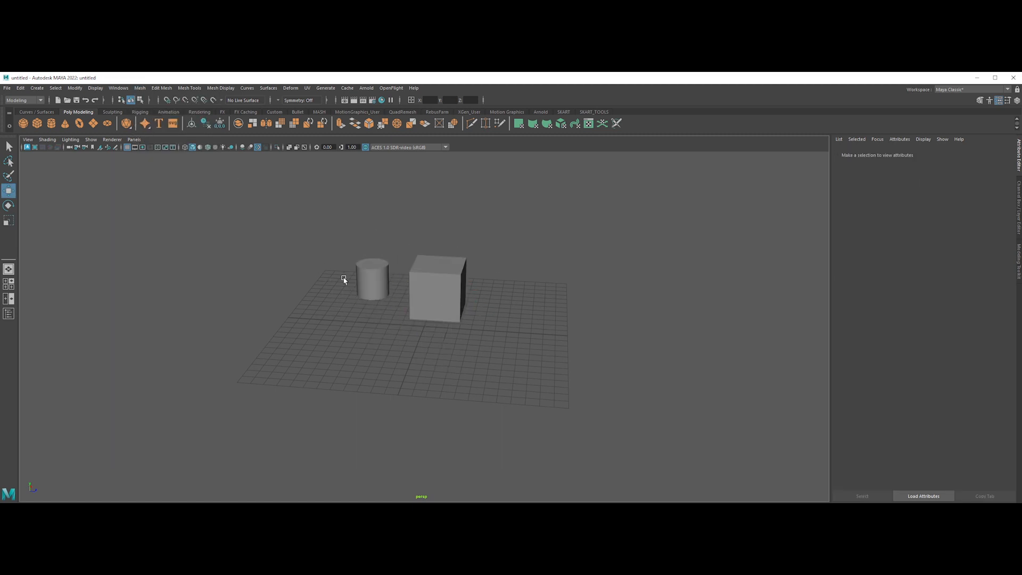
{"action": "mouse_move", "coordinate": [544, 353]}
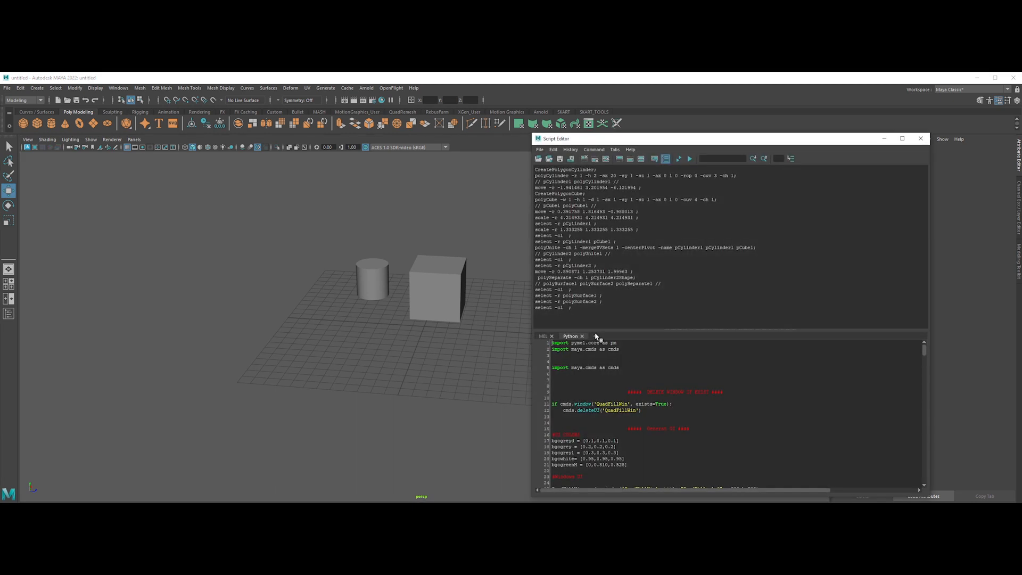
Write the combine/separate MEL script in a new Script Editor tab and test it on the objects.
{"action": "left_click", "coordinate": [617, 335]}
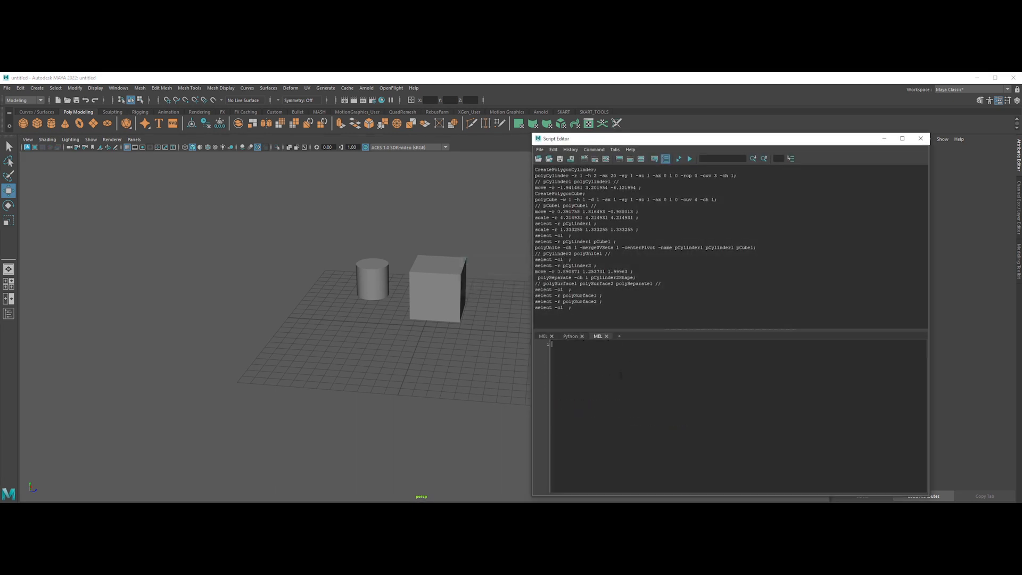
{"action": "left_click", "coordinate": [592, 112]}
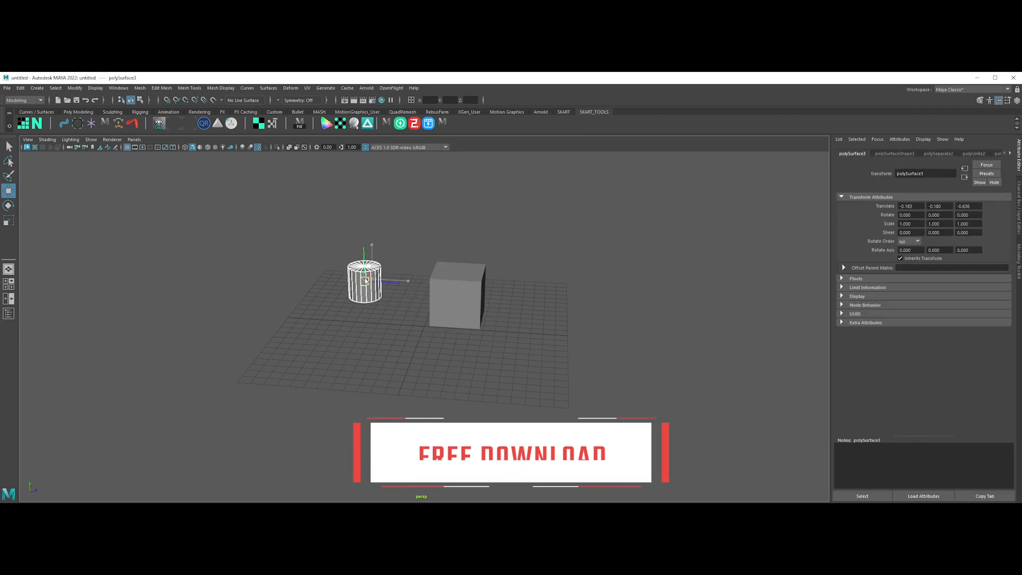
{"action": "left_click", "coordinate": [374, 338]}
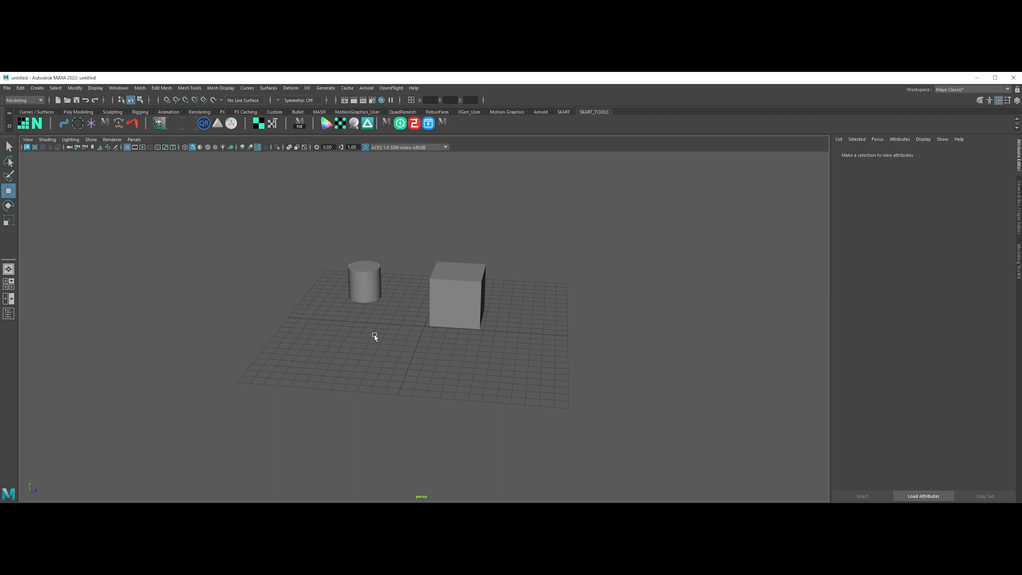
{"action": "left_click", "coordinate": [456, 294]}
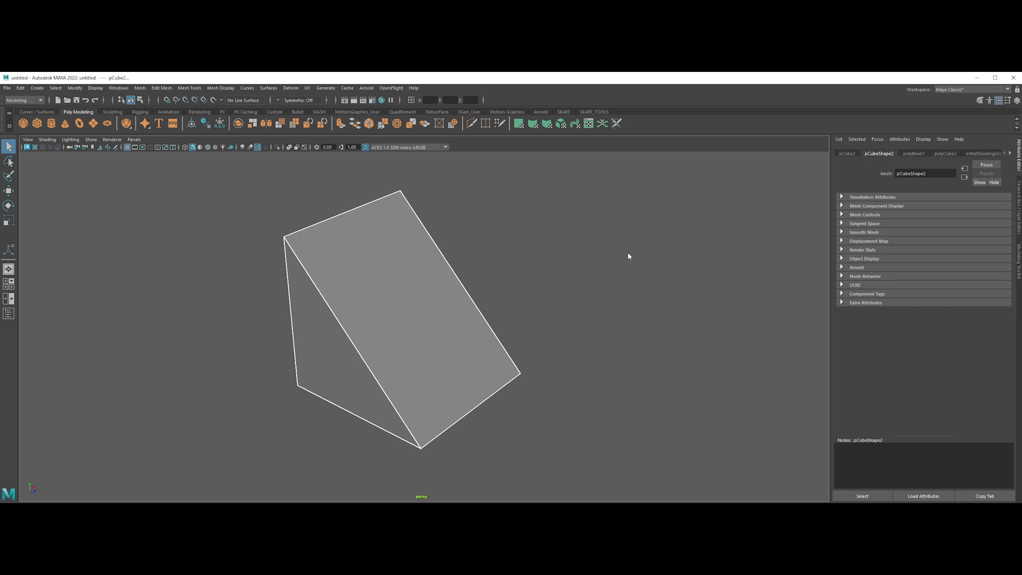
{"action": "mouse_move", "coordinate": [628, 257]}
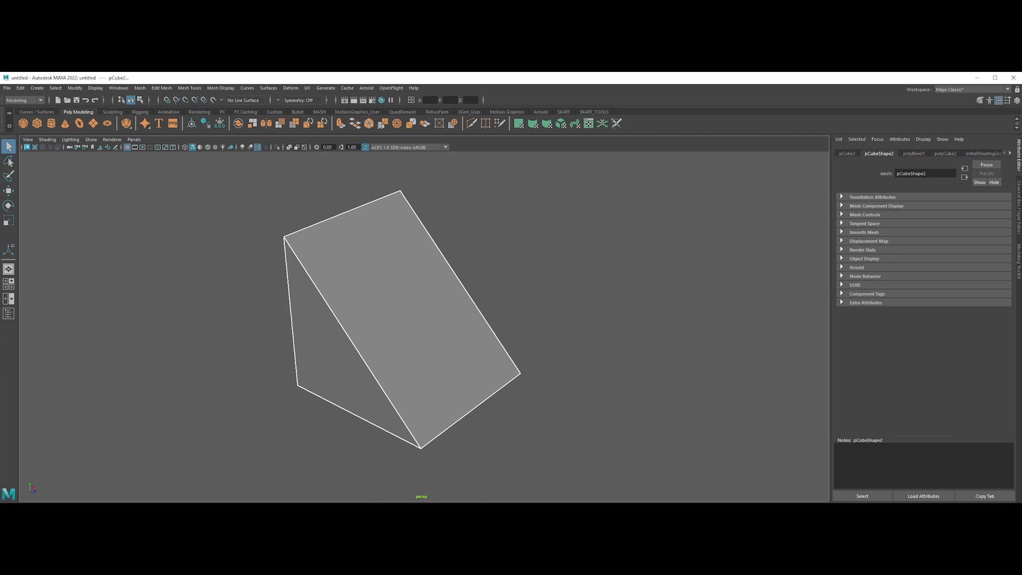
Delete the wedge-shaped test object, leaving only the grid.
{"action": "key", "text": "Delete"}
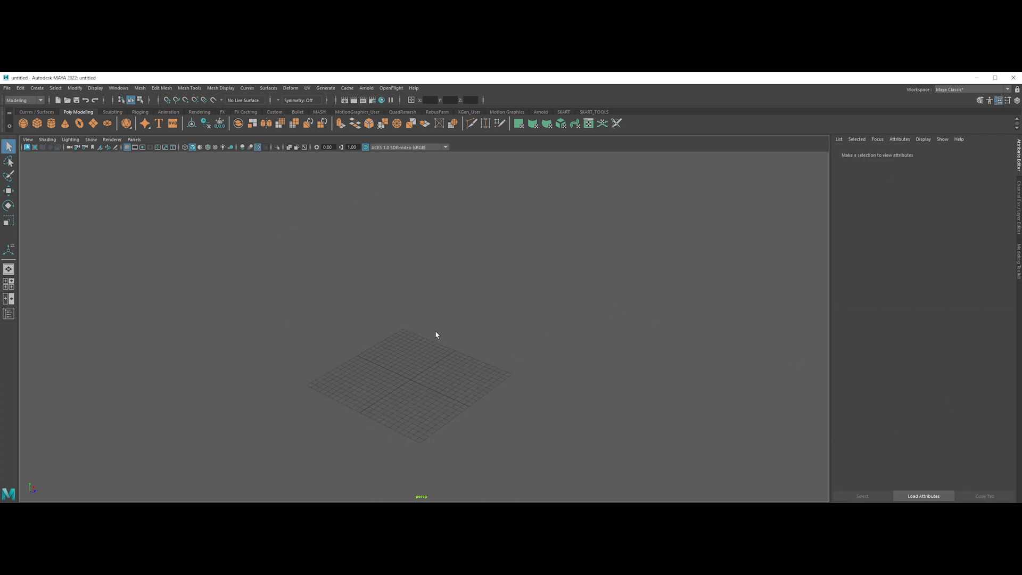
{"action": "mouse_move", "coordinate": [285, 257]}
{"action": "type", "text": "ph"}
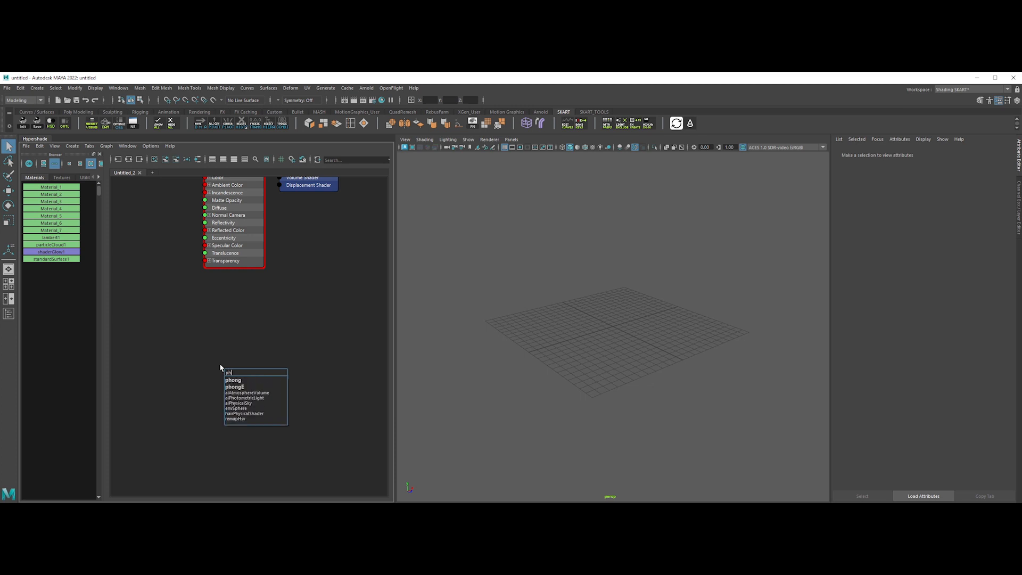
Create a phong node and convert the selected shader to Arnold via Convert Shaders to Arnold.
{"action": "left_click", "coordinate": [233, 380]}
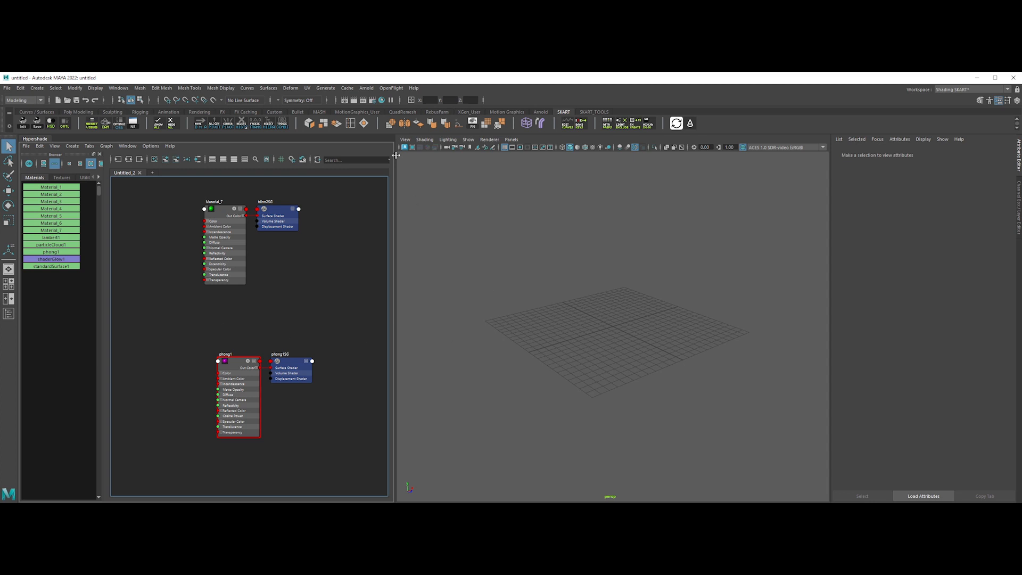
{"action": "left_click", "coordinate": [366, 88]}
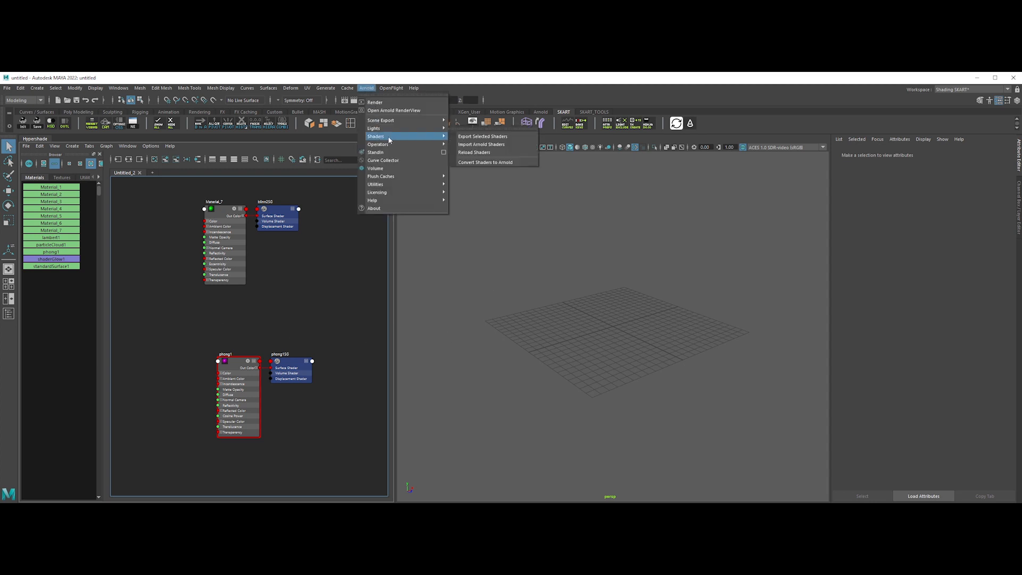
{"action": "left_click", "coordinate": [484, 162]}
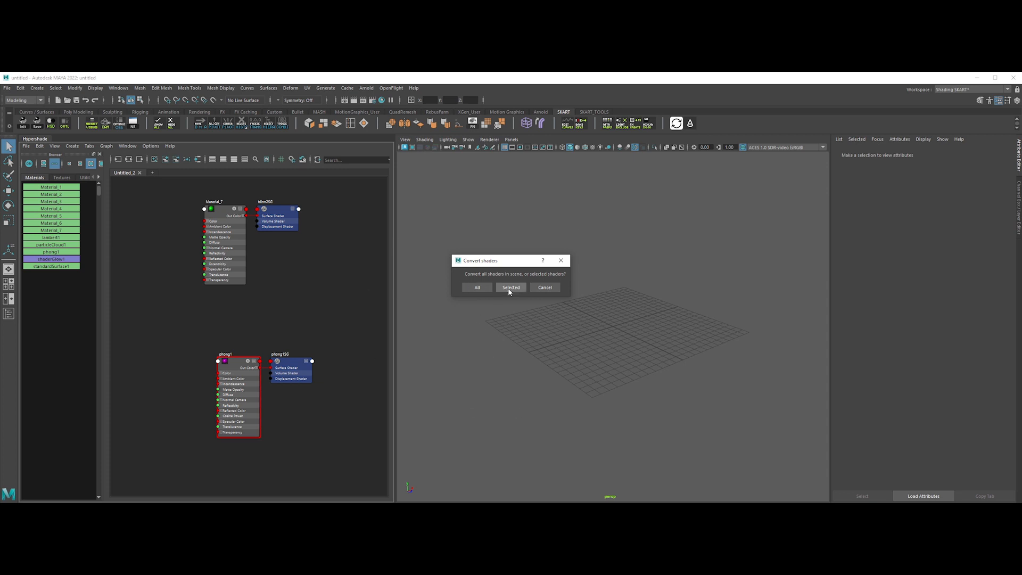
{"action": "left_click", "coordinate": [509, 287]}
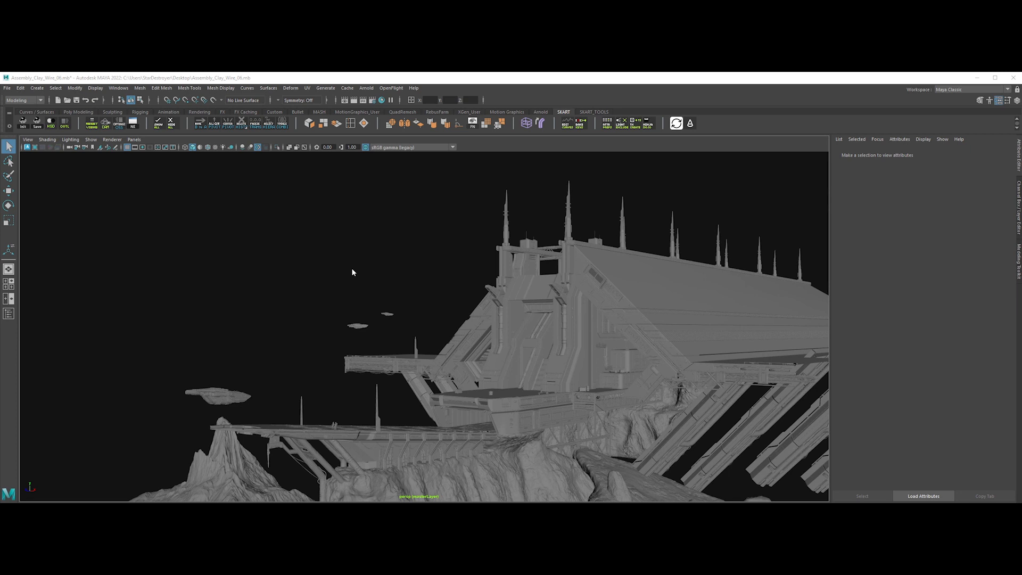
Switch the viewport to the side view, then look through the scene camera Cam.
{"action": "left_click", "coordinate": [134, 139]}
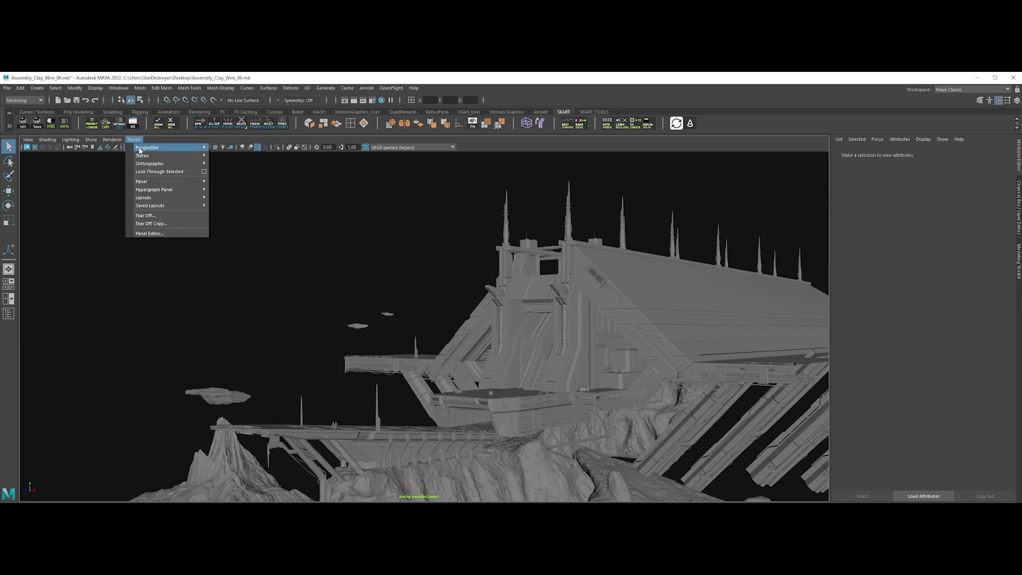
{"action": "left_click", "coordinate": [316, 258]}
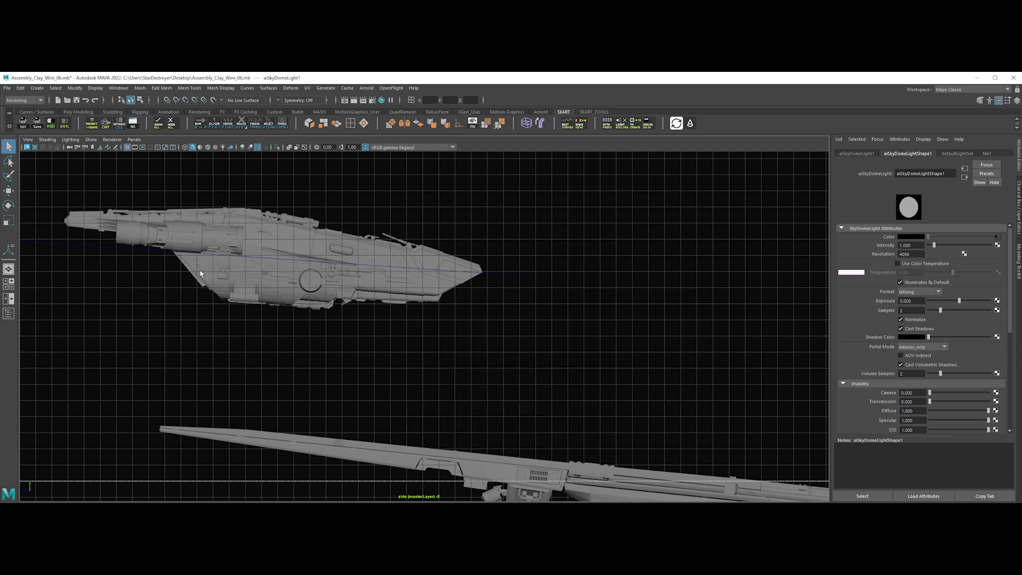
{"action": "mouse_move", "coordinate": [71, 160]}
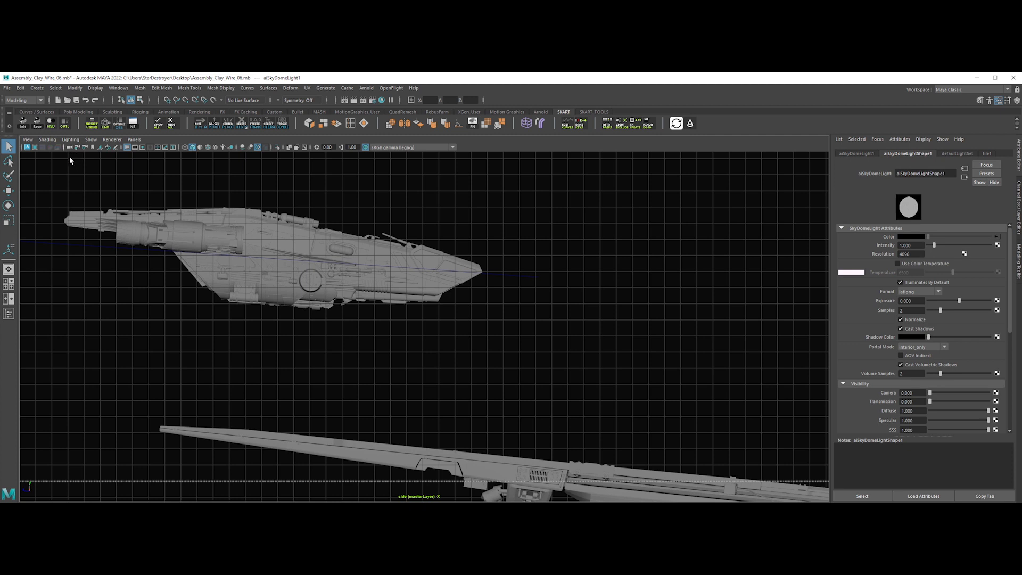
{"action": "left_click", "coordinate": [77, 147]}
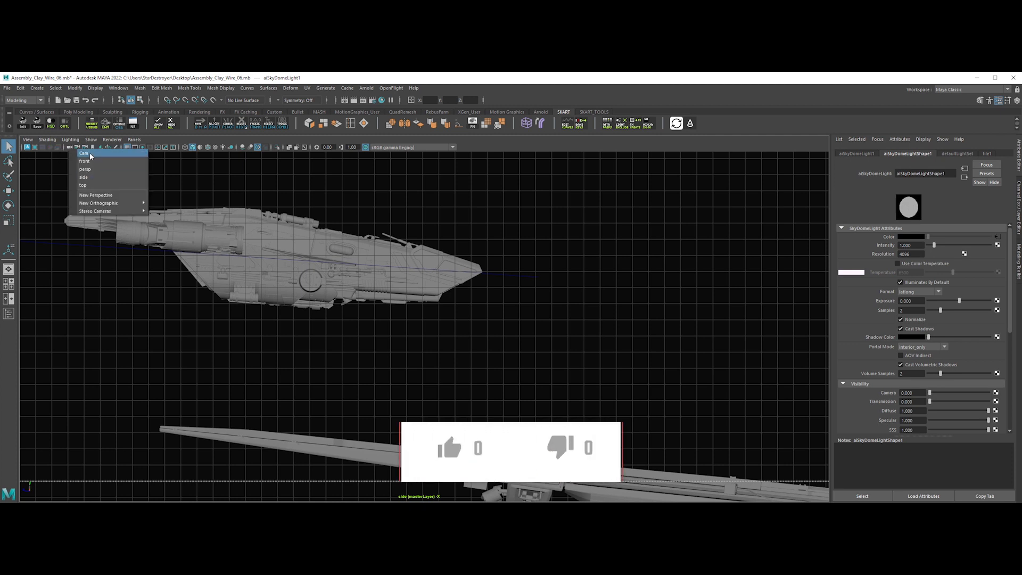
{"action": "left_click", "coordinate": [84, 153]}
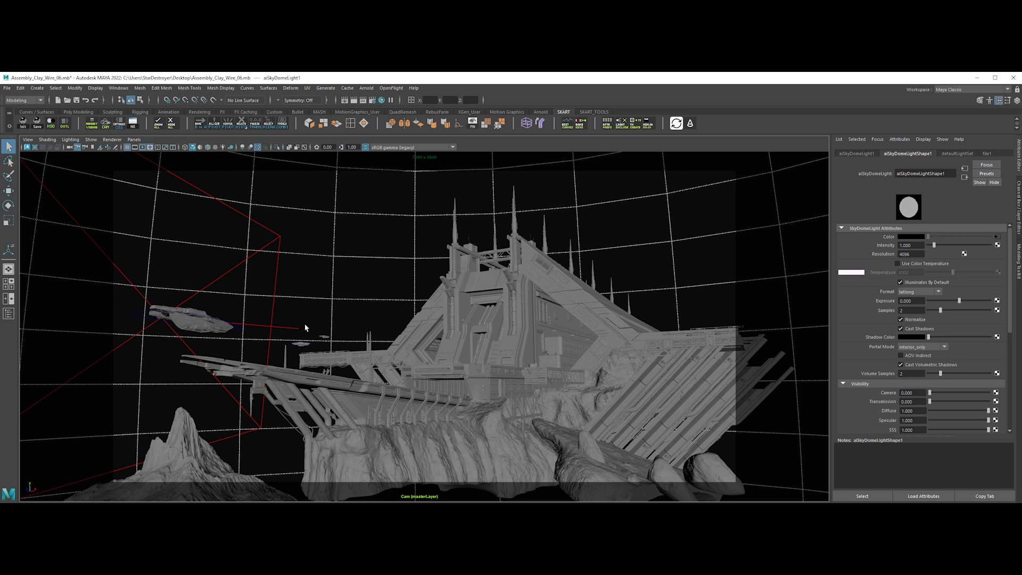
{"action": "mouse_move", "coordinate": [83, 207]}
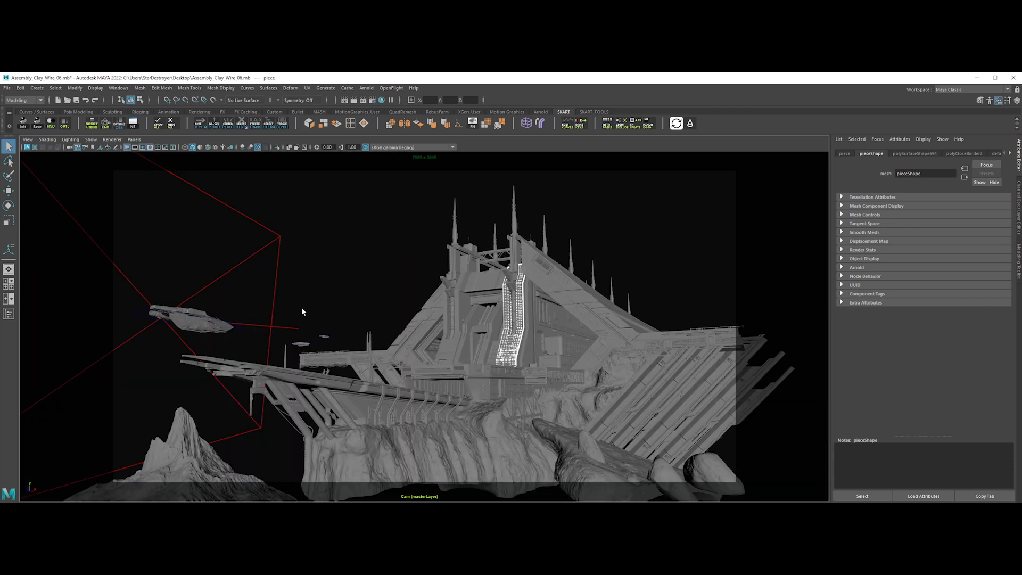
{"action": "mouse_move", "coordinate": [410, 314]}
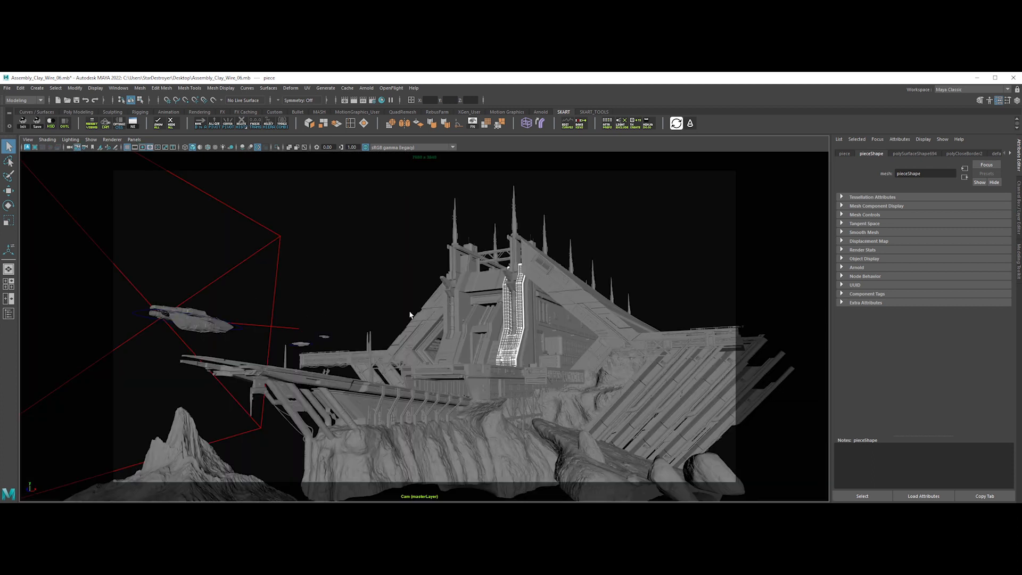